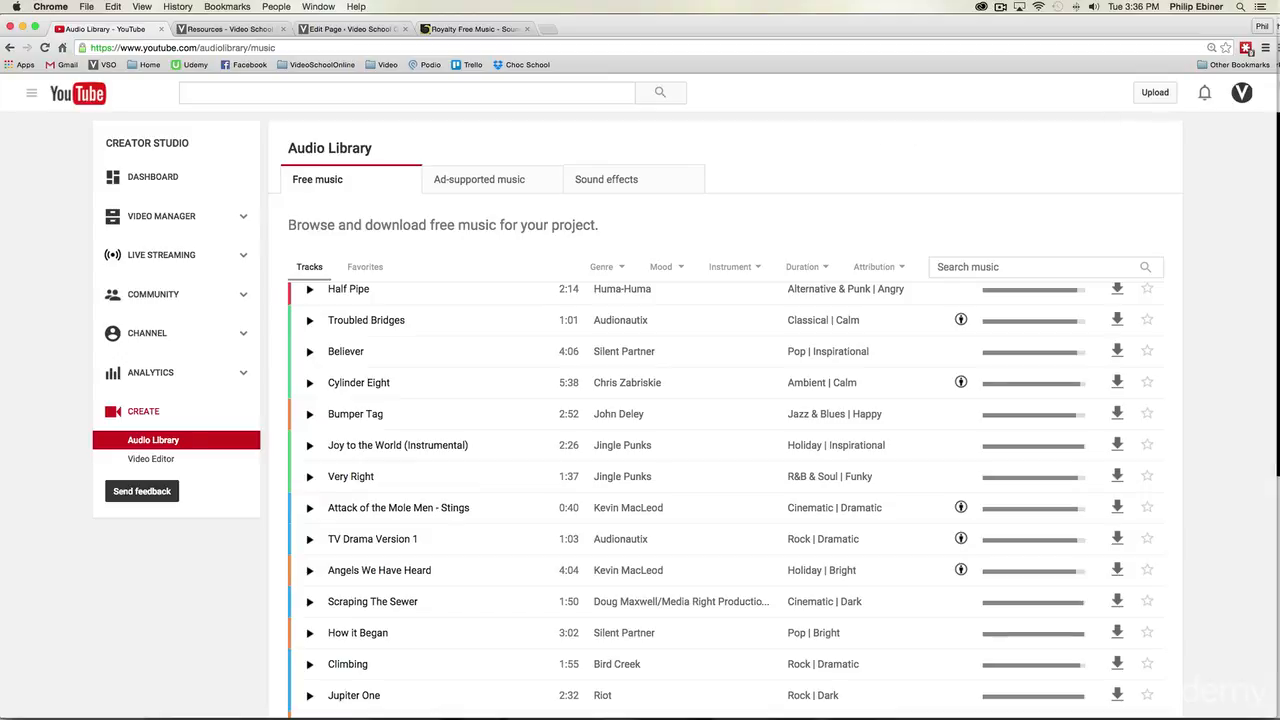
# Star Half Pipe, Troubled Bridges and Believer, then show only the favorited tracks
pyautogui.click(1242, 92)
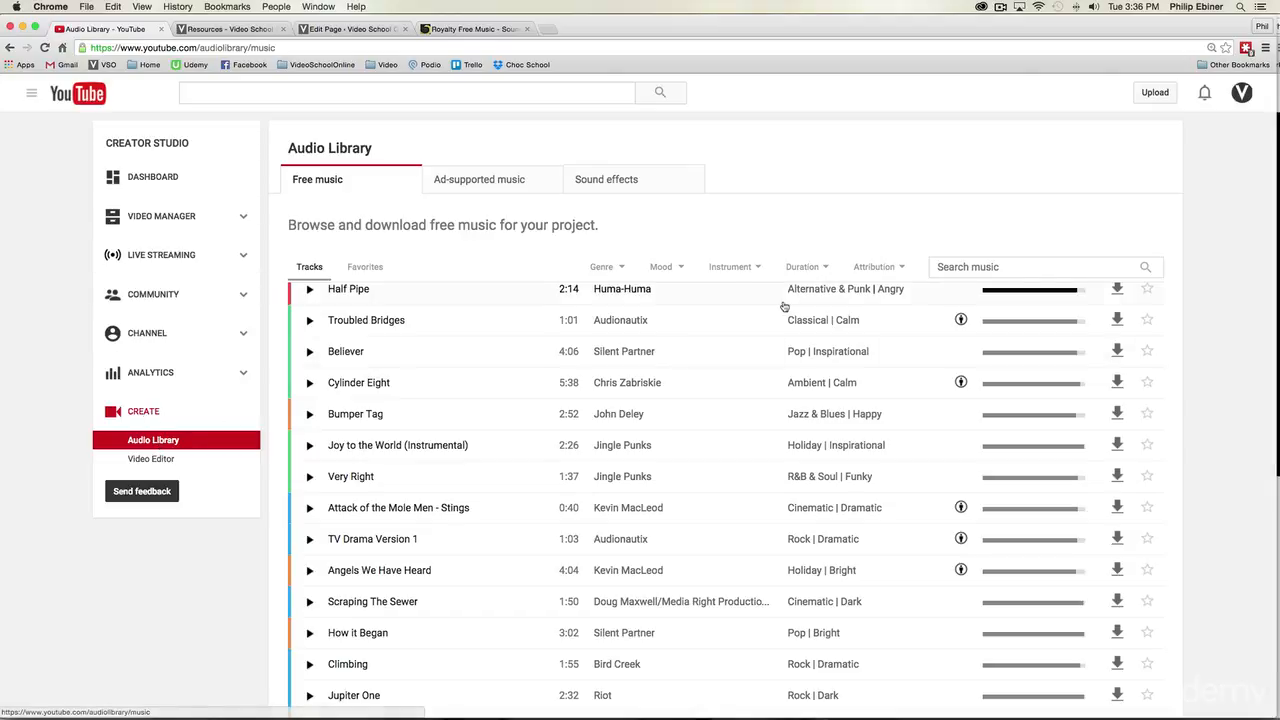
pyautogui.scroll(-3)
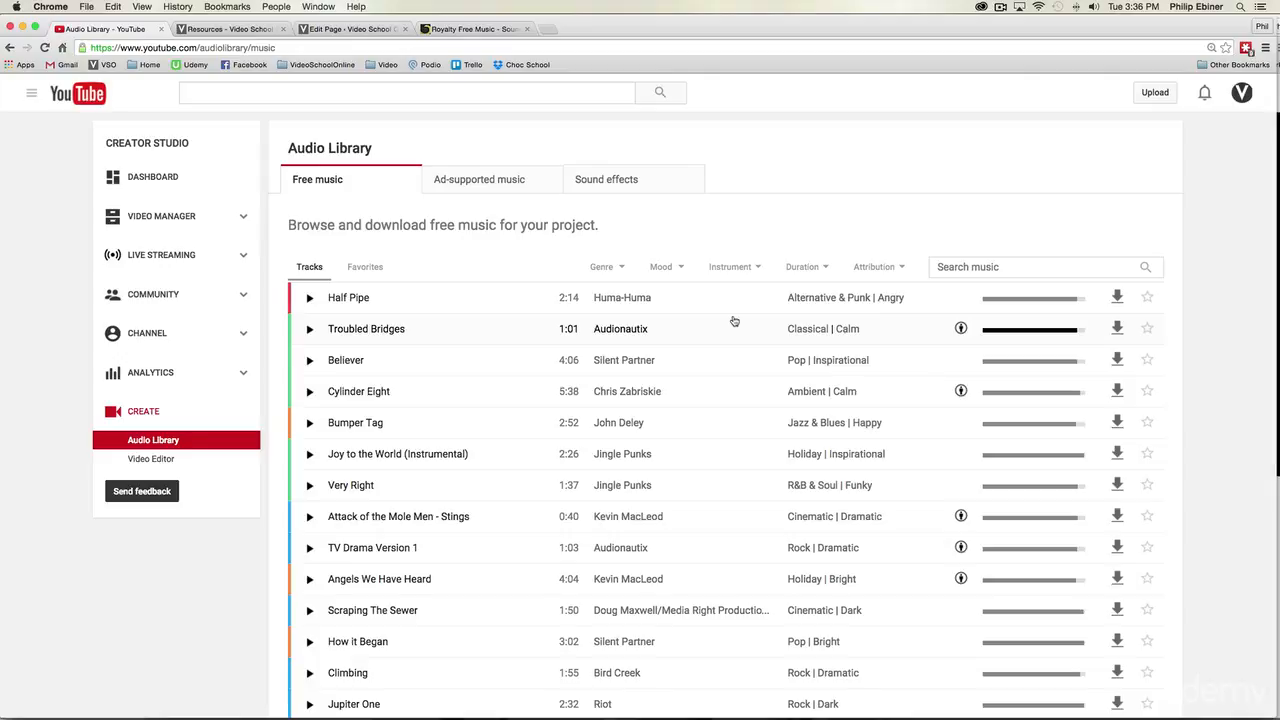
pyautogui.moveTo(348, 134)
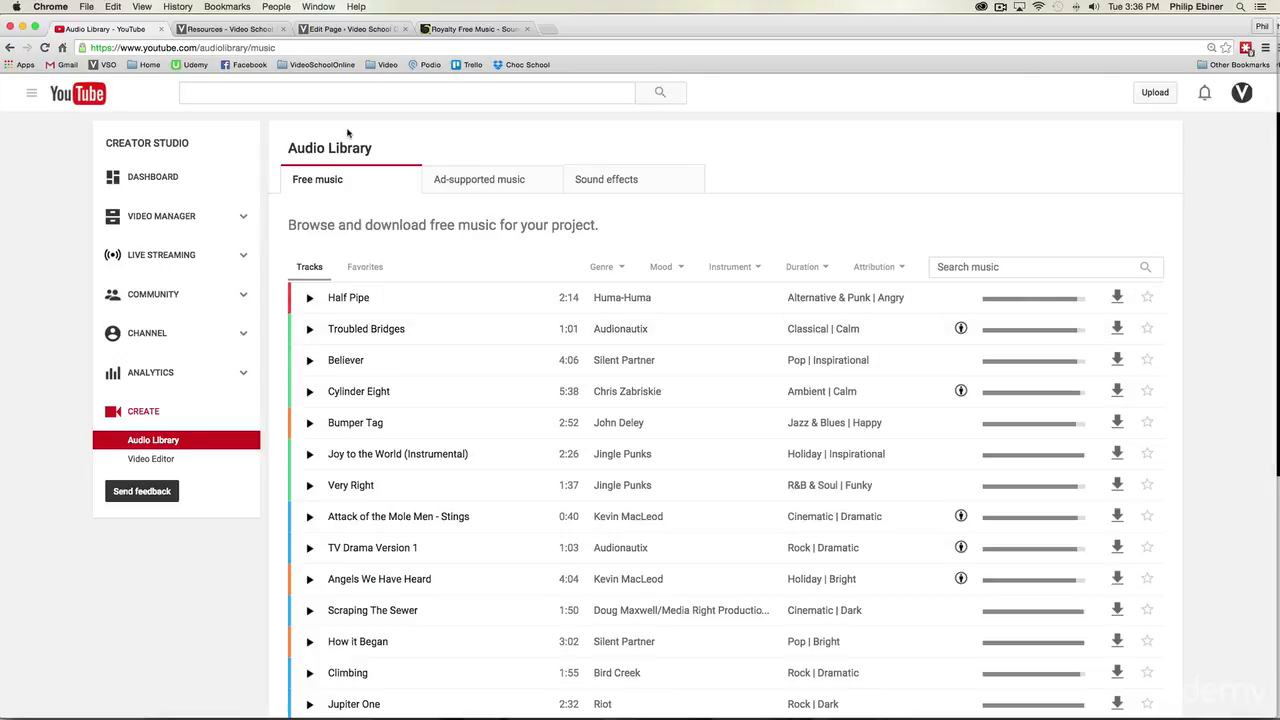
pyautogui.moveTo(1148, 297)
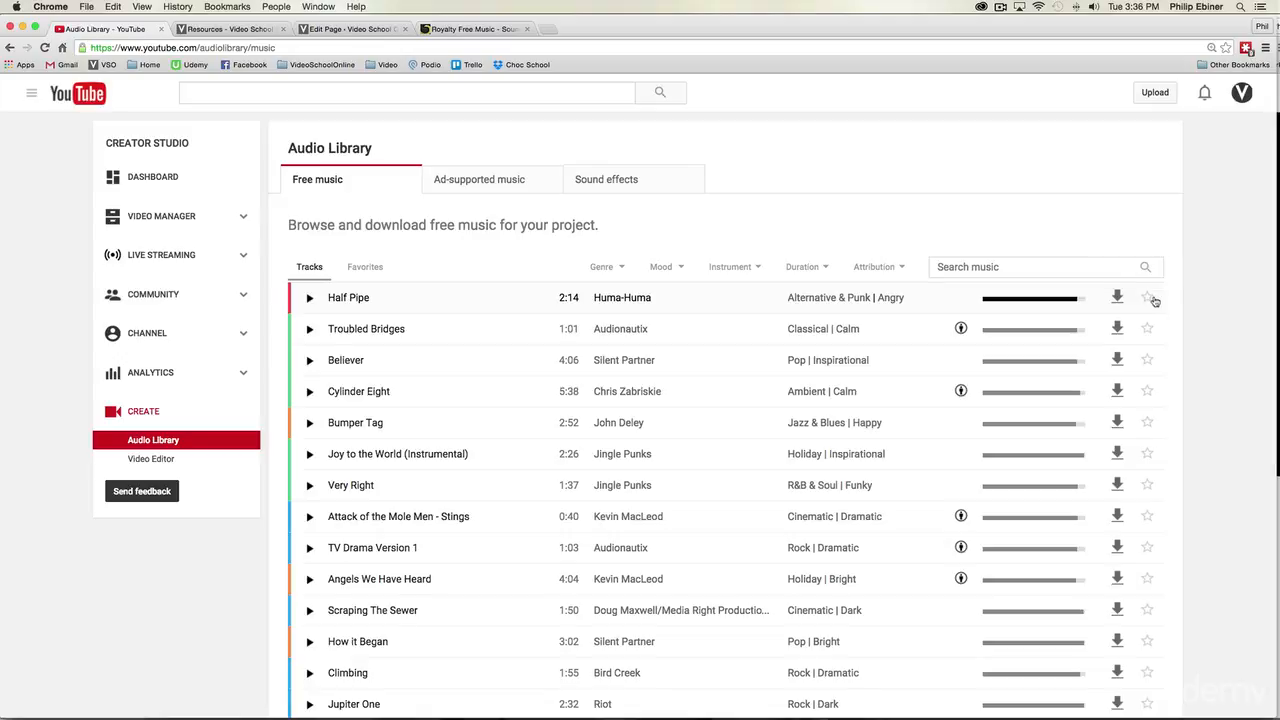
pyautogui.moveTo(1151, 299)
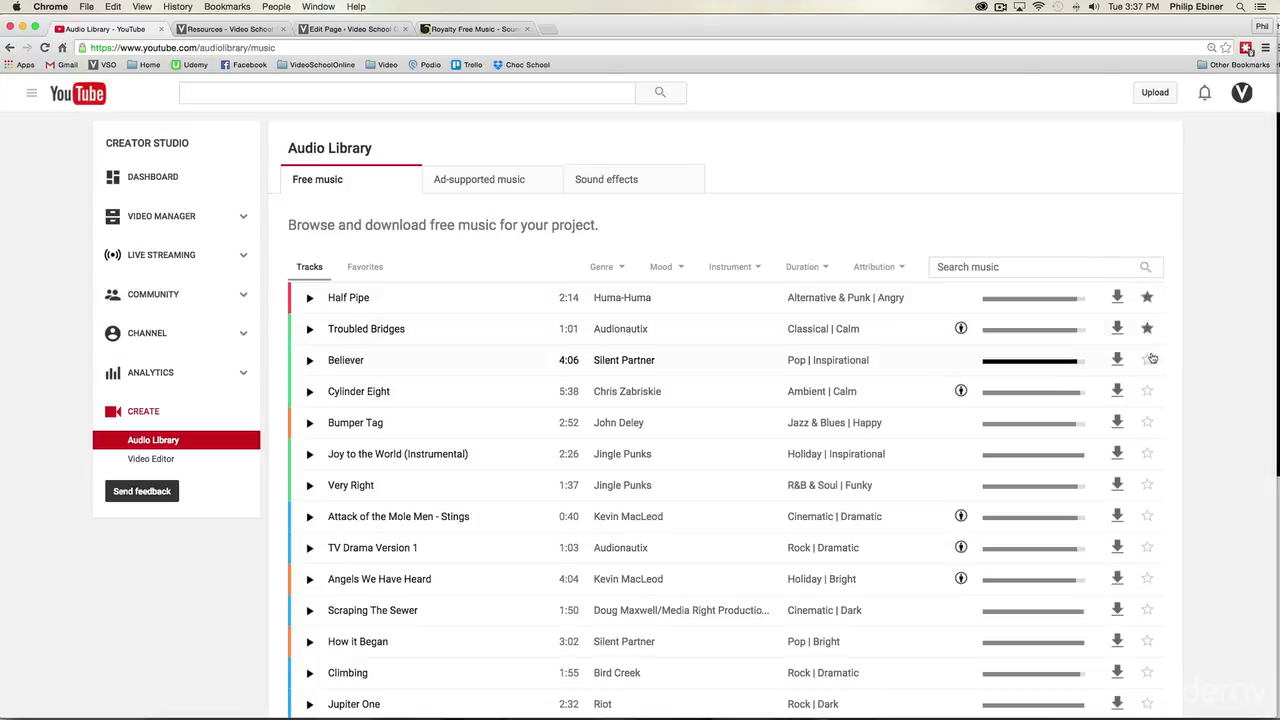
pyautogui.moveTo(1147, 360)
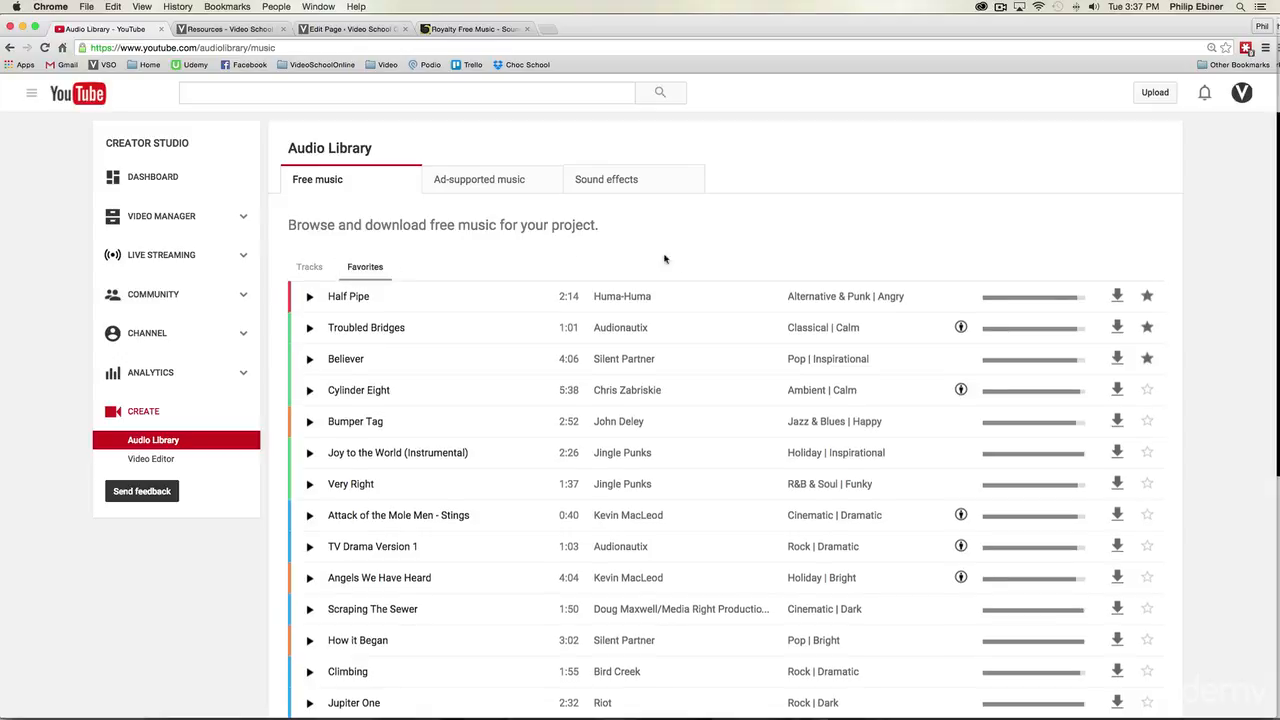
pyautogui.click(365, 266)
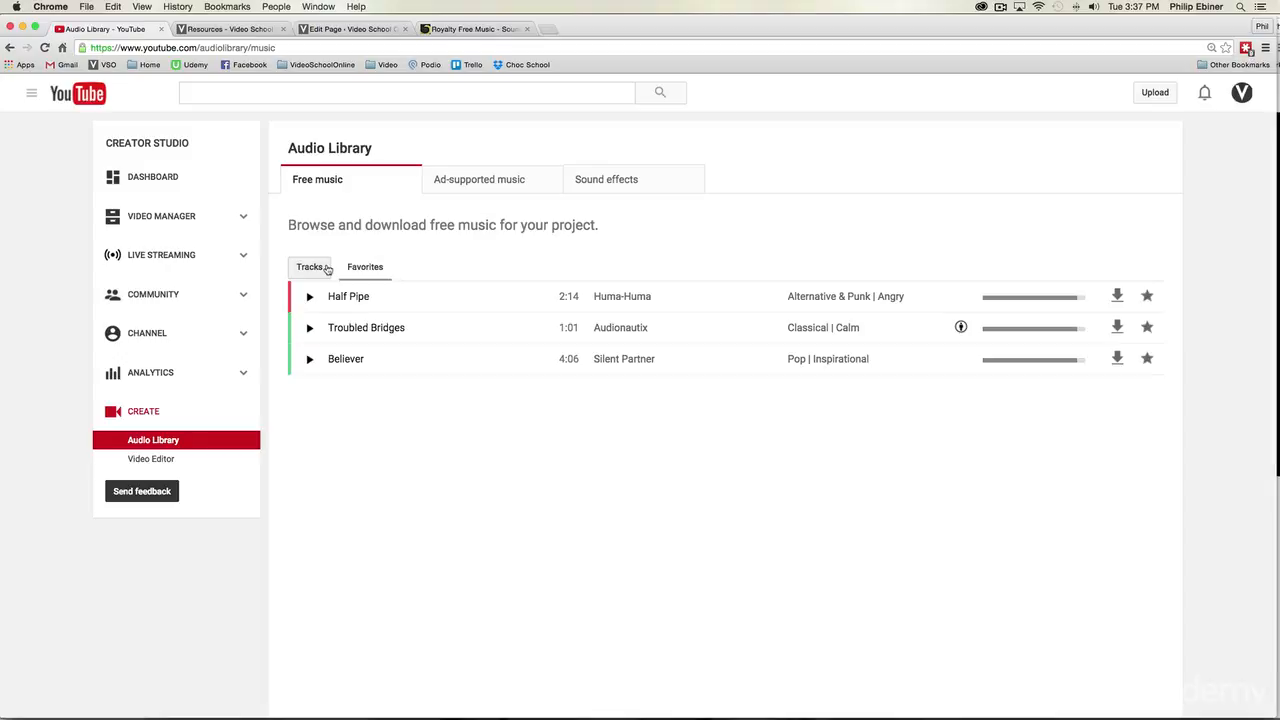
# Return to the full track list and show the Attribution filter's license options
pyautogui.click(309, 266)
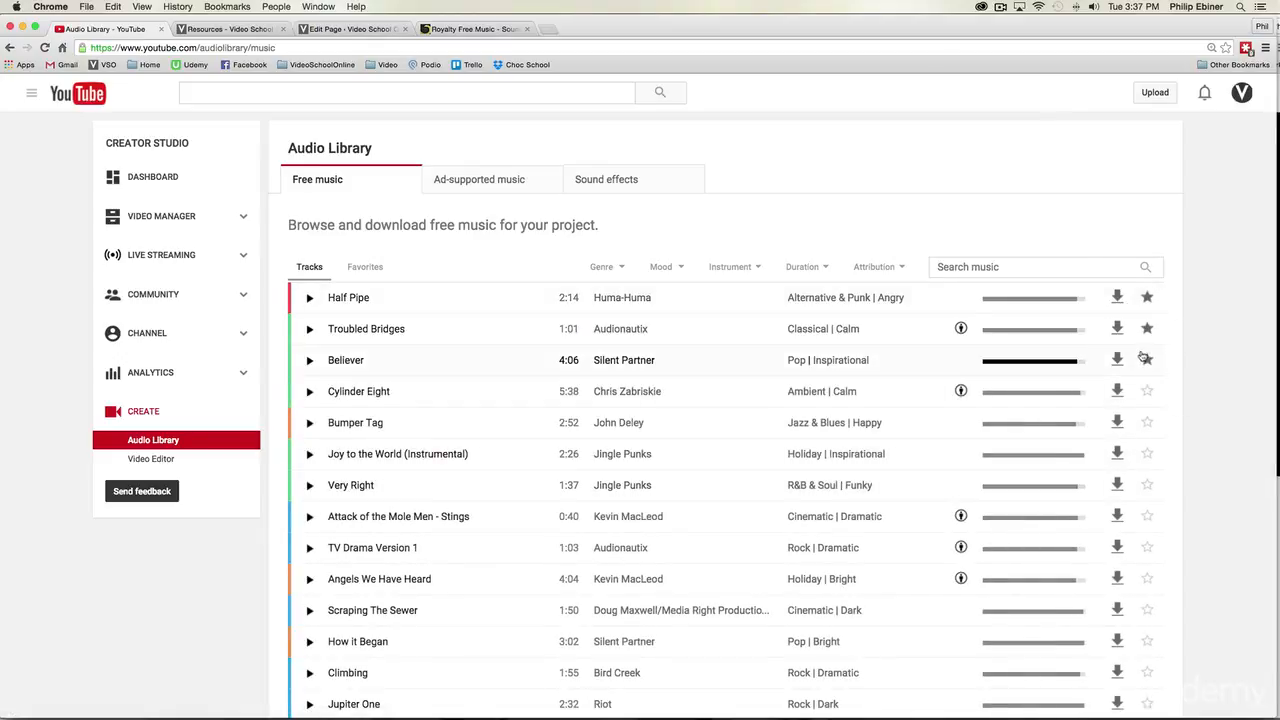
pyautogui.moveTo(1147, 297)
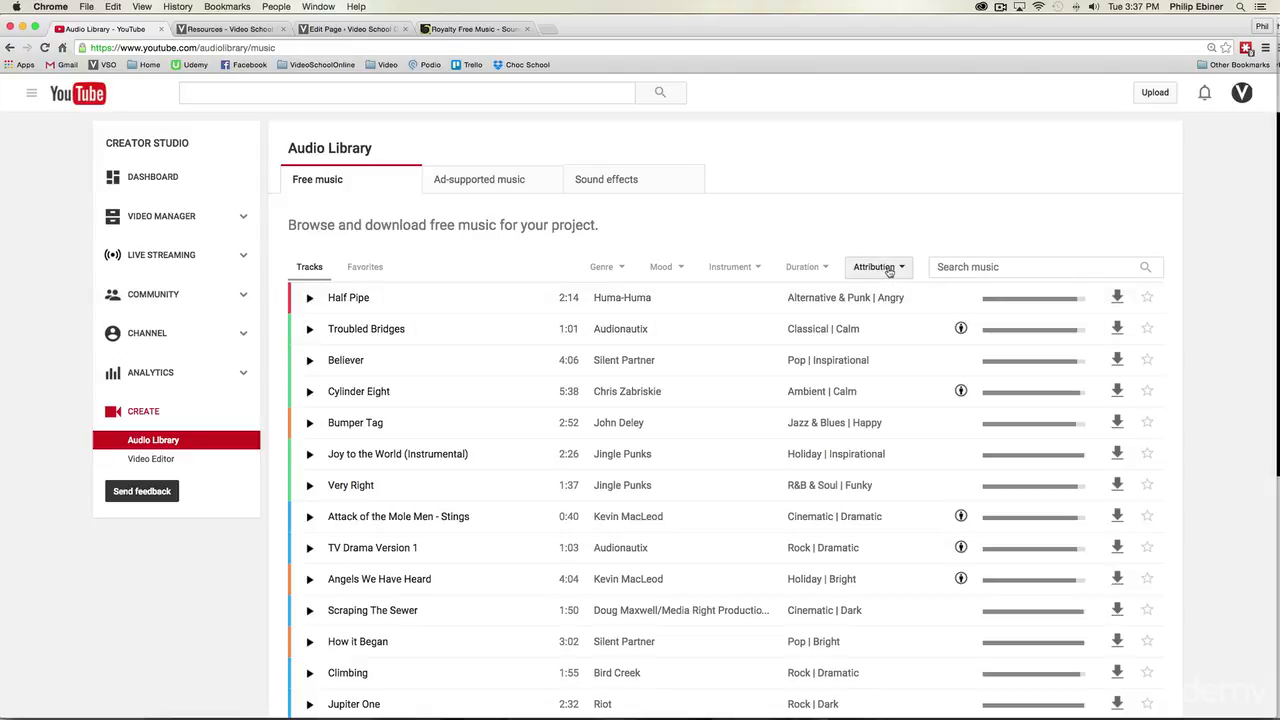
pyautogui.click(877, 267)
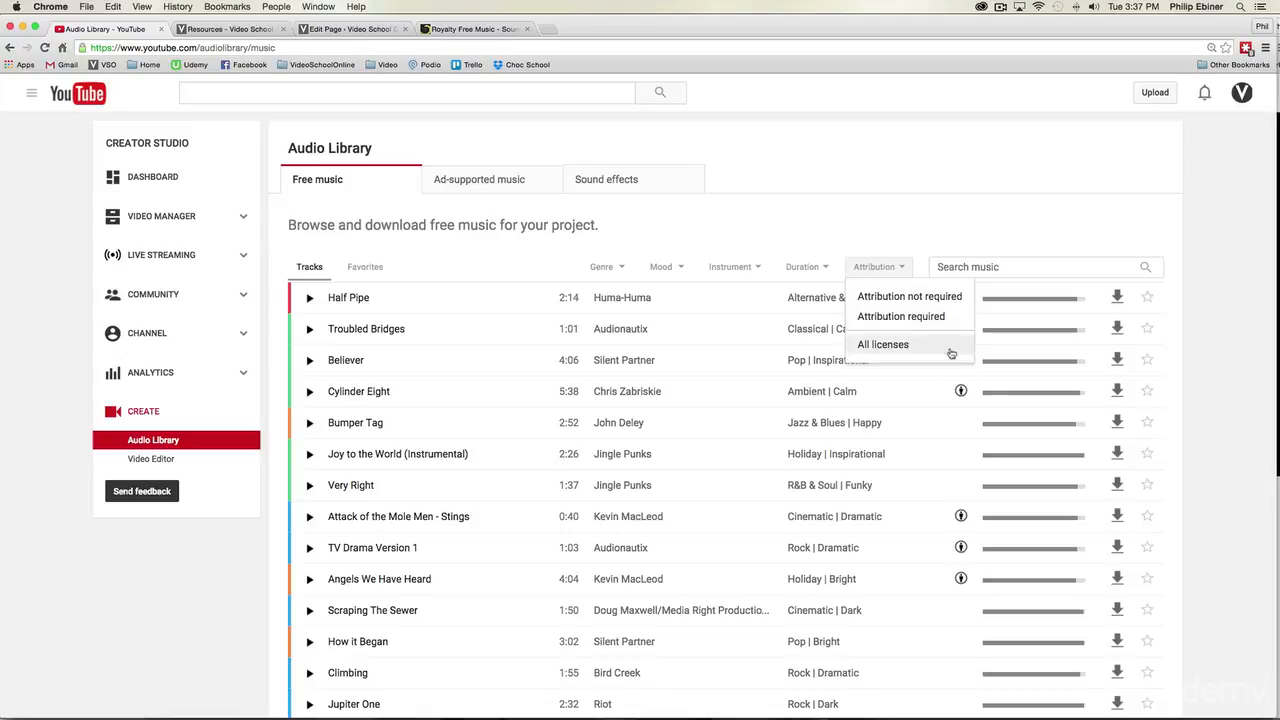
pyautogui.moveTo(961, 390)
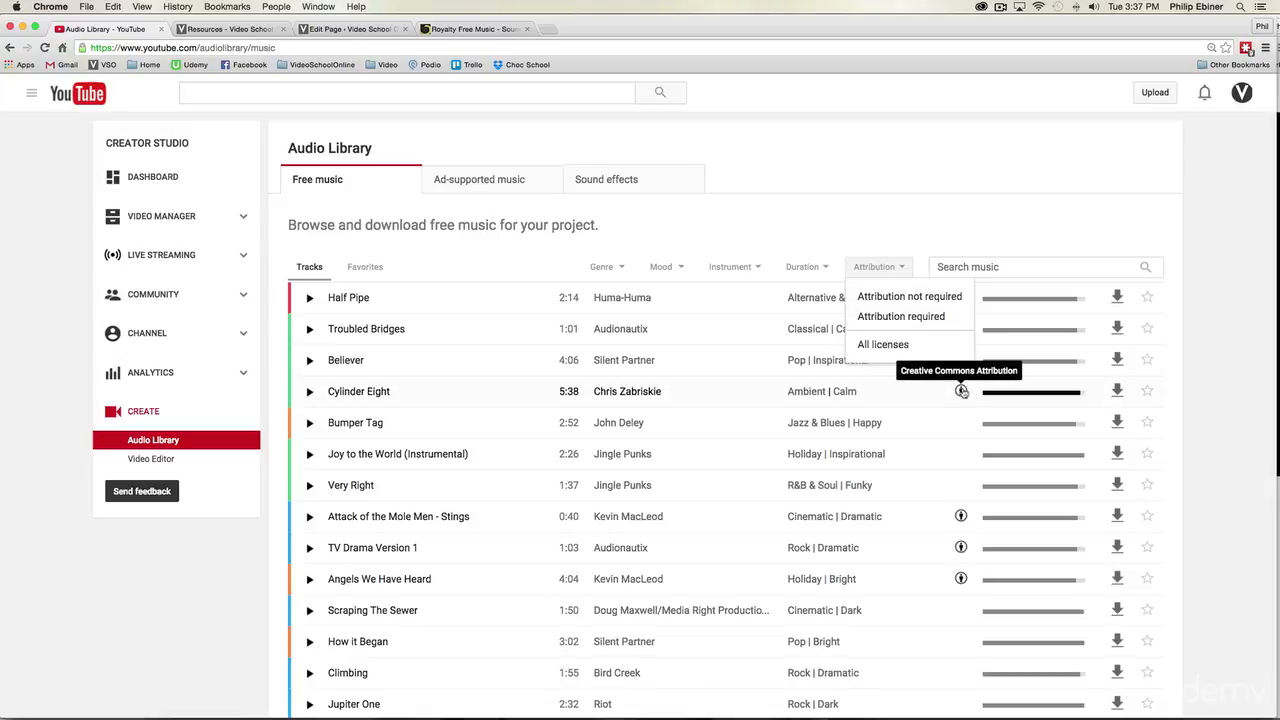
pyautogui.moveTo(960, 391)
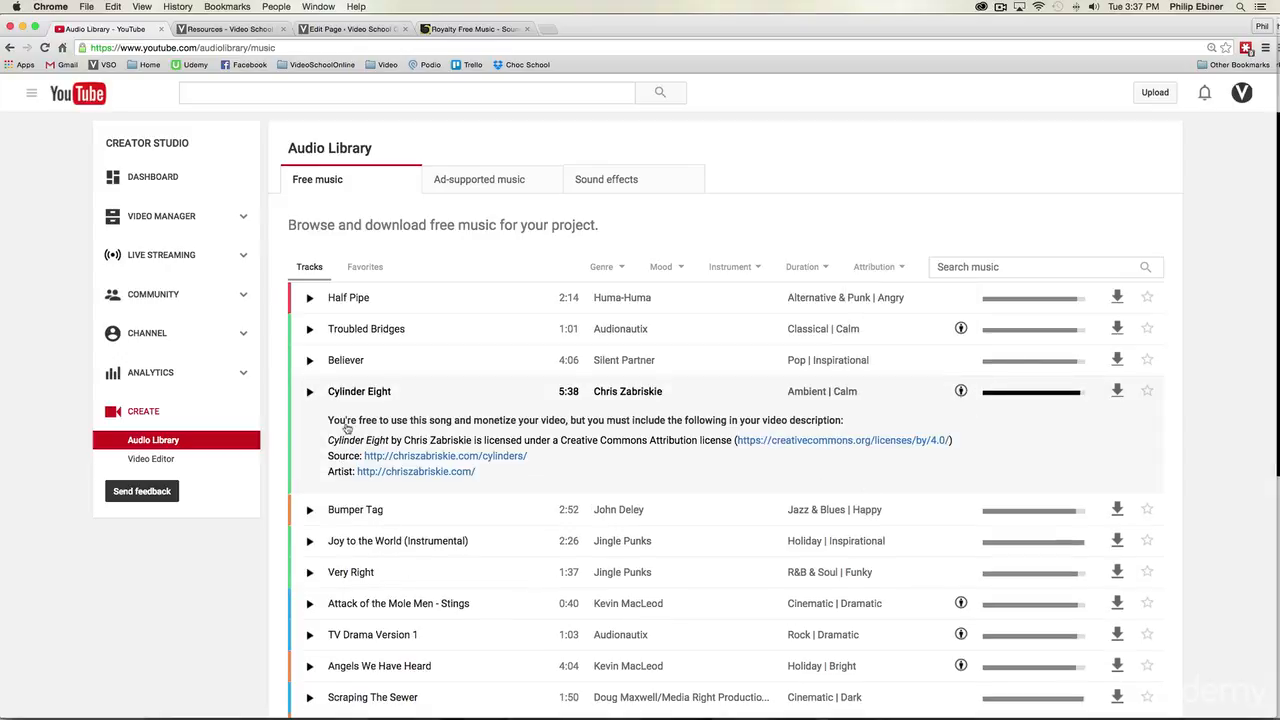
pyautogui.moveTo(743, 392)
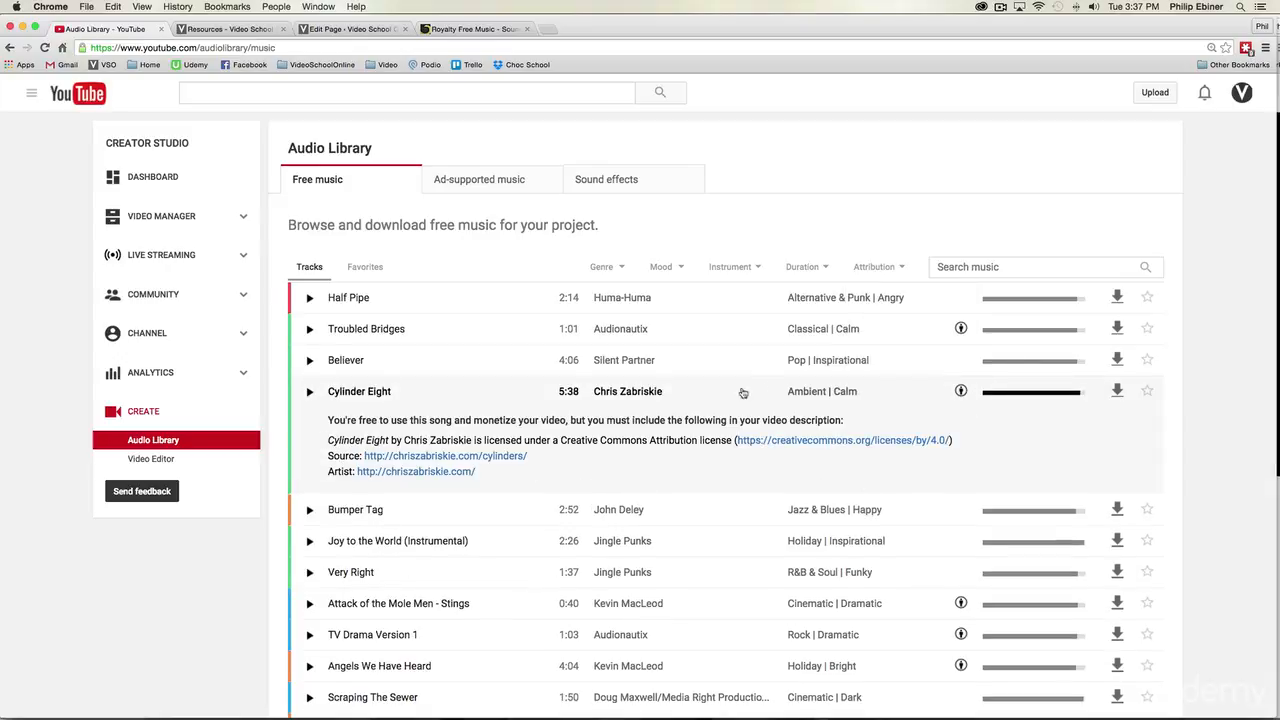
pyautogui.moveTo(875, 438)
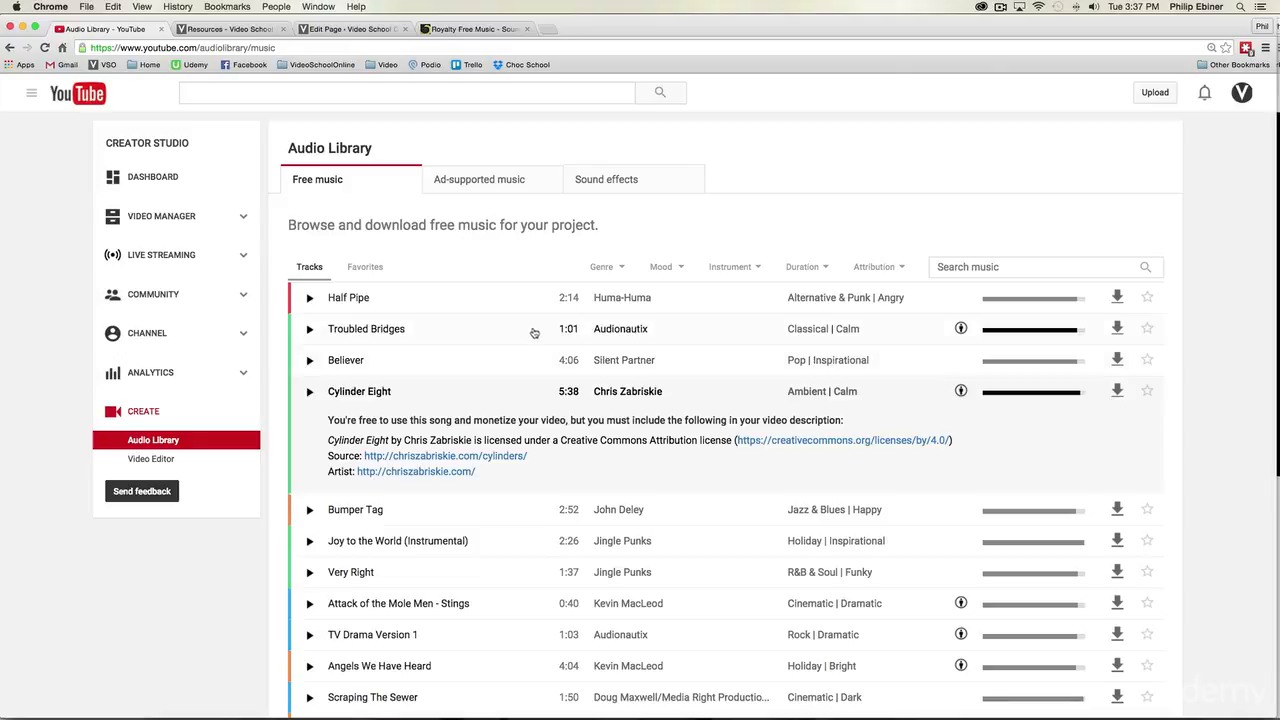
# Switch to the AudioJungle tab and scroll through its homepage categories
pyautogui.click(472, 28)
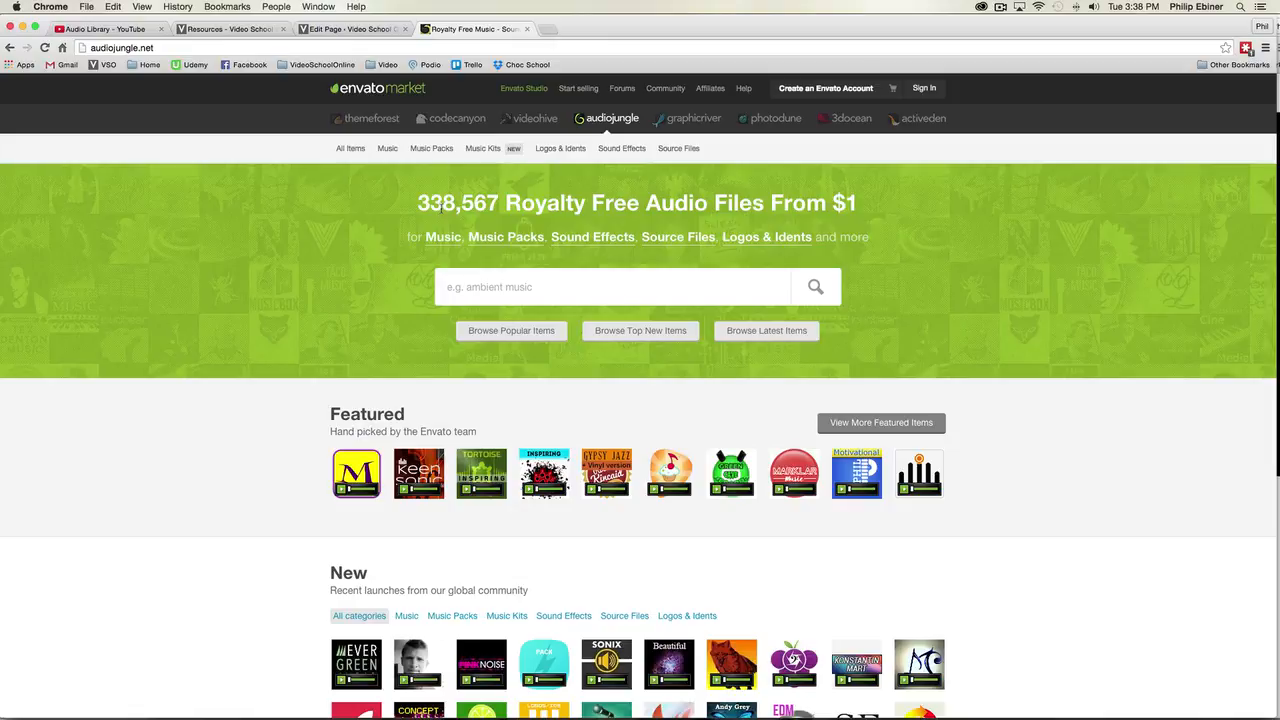
pyautogui.scroll(-3)
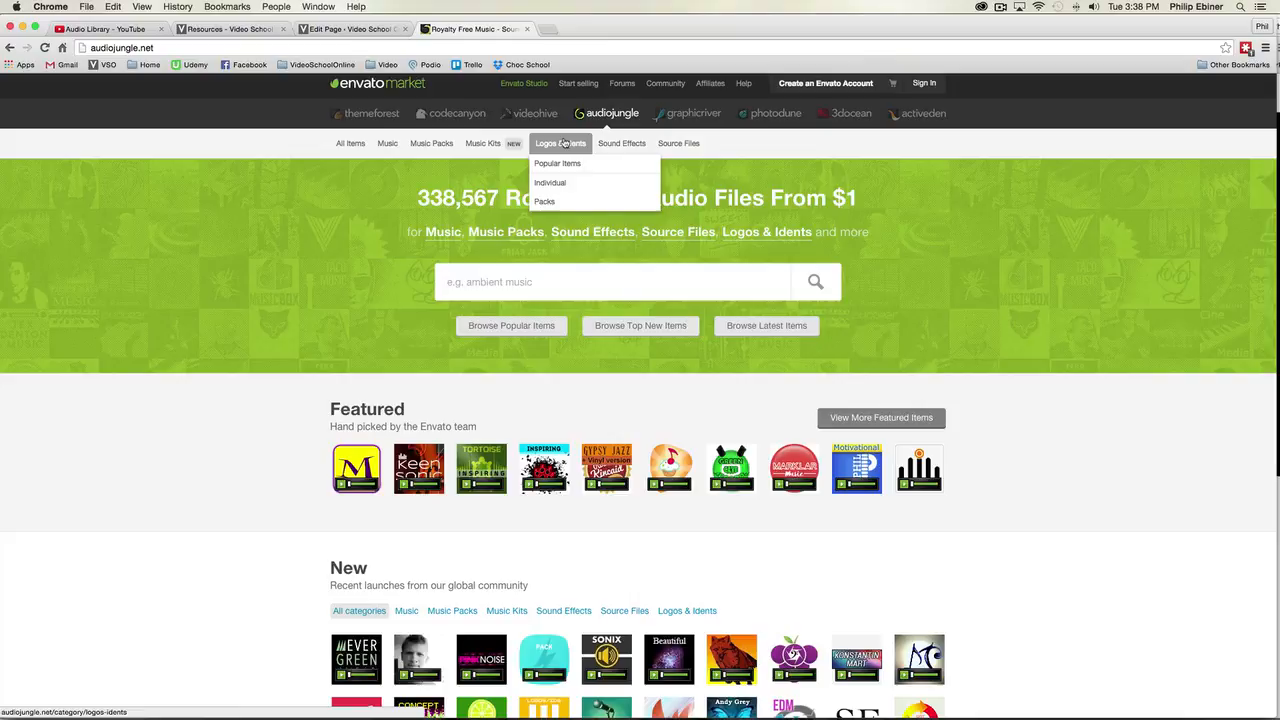
pyautogui.scroll(-3)
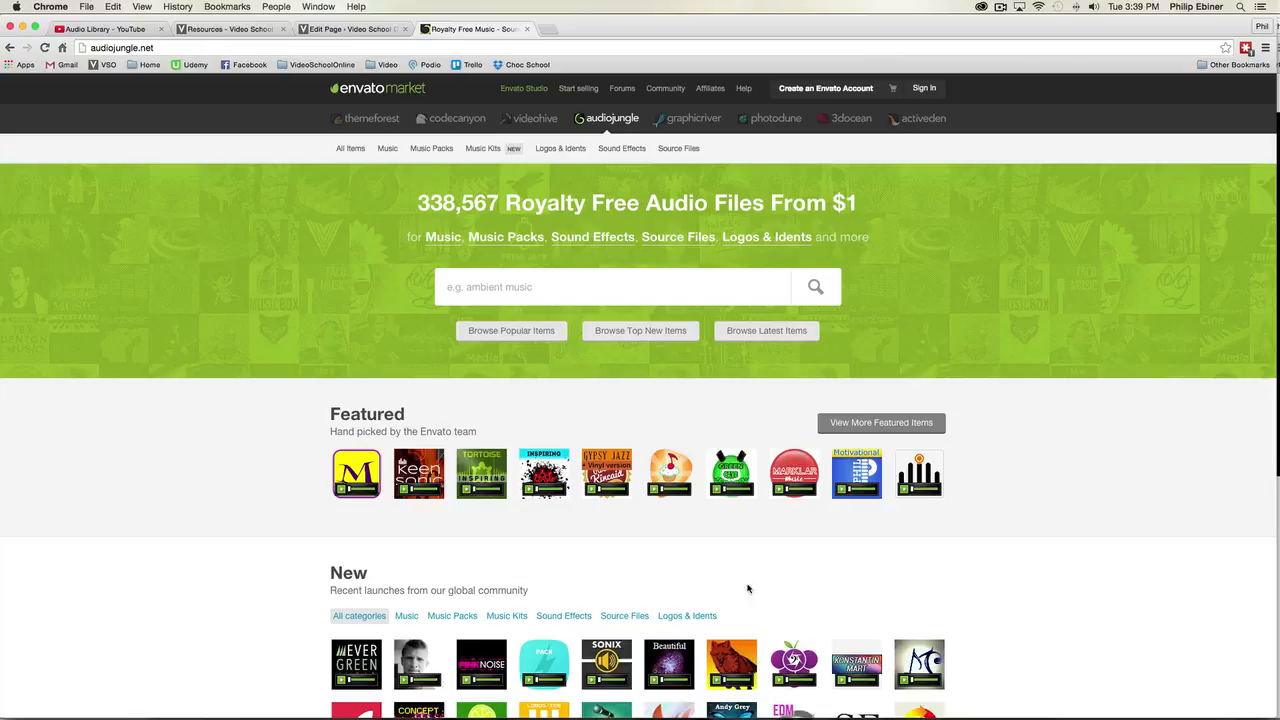
pyautogui.moveTo(313, 414)
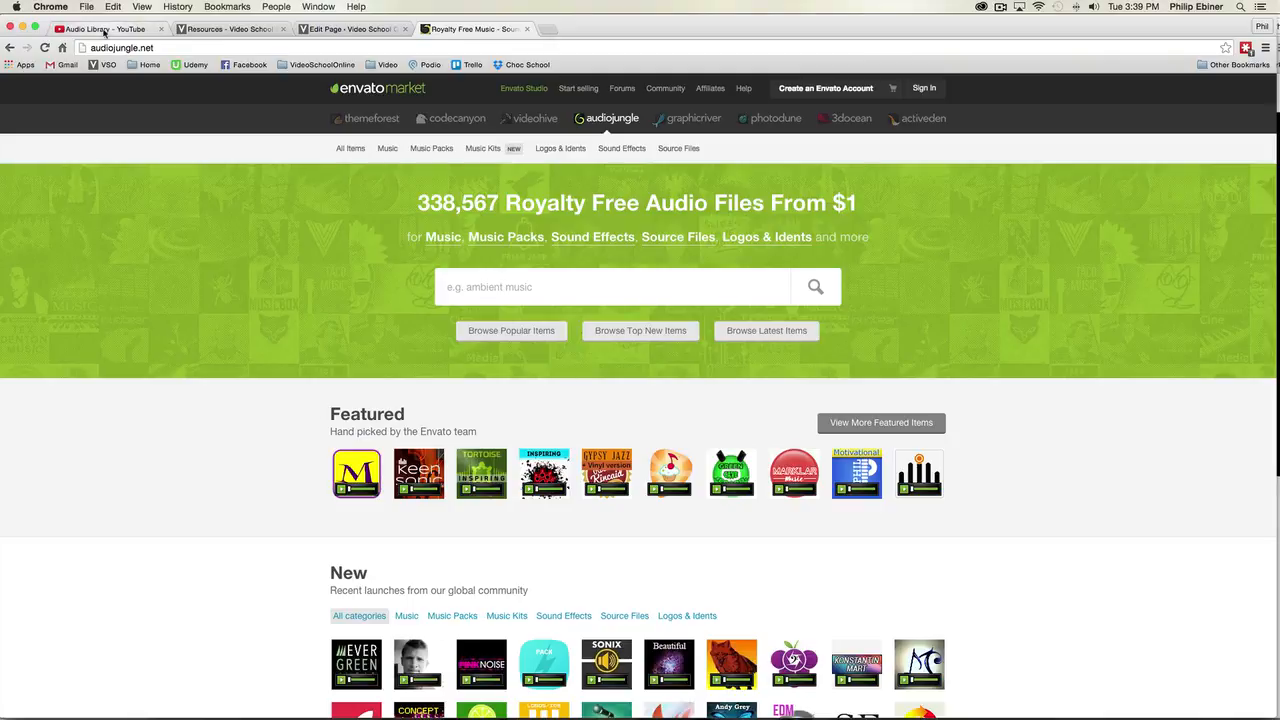
# Switch back to the Audio Library - YouTube browser tab
pyautogui.click(100, 28)
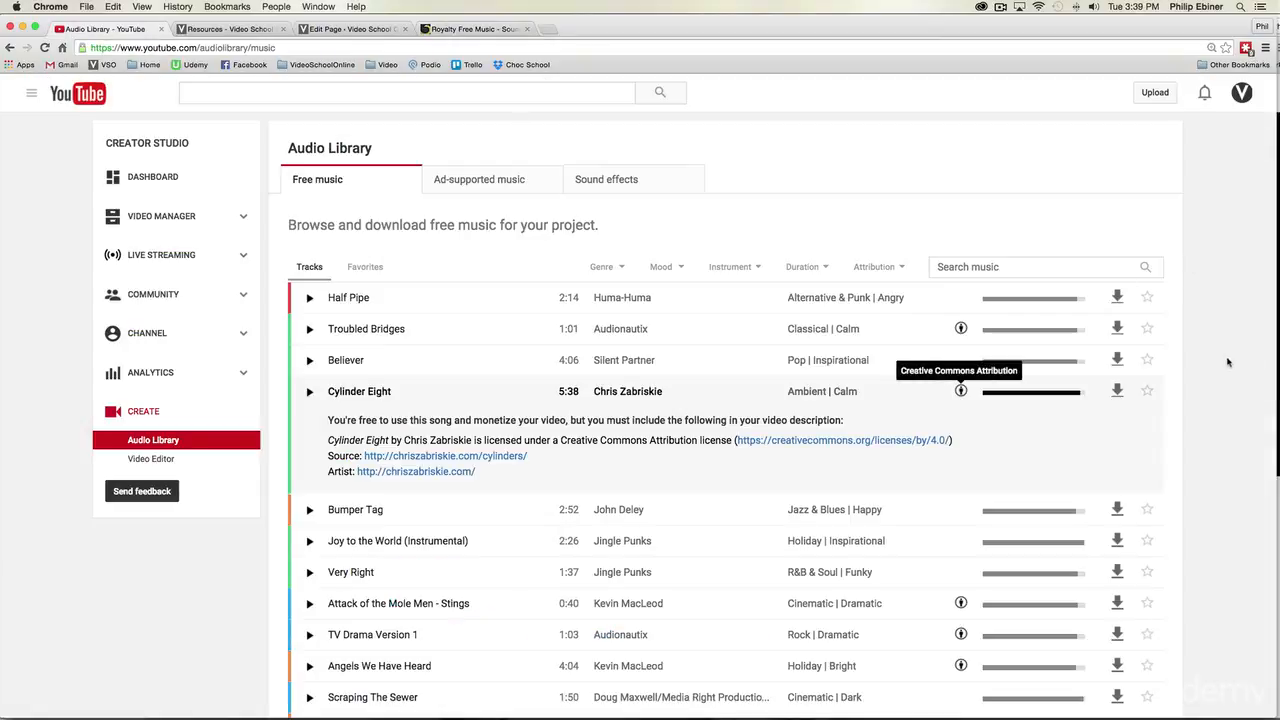
pyautogui.moveTo(1210, 384)
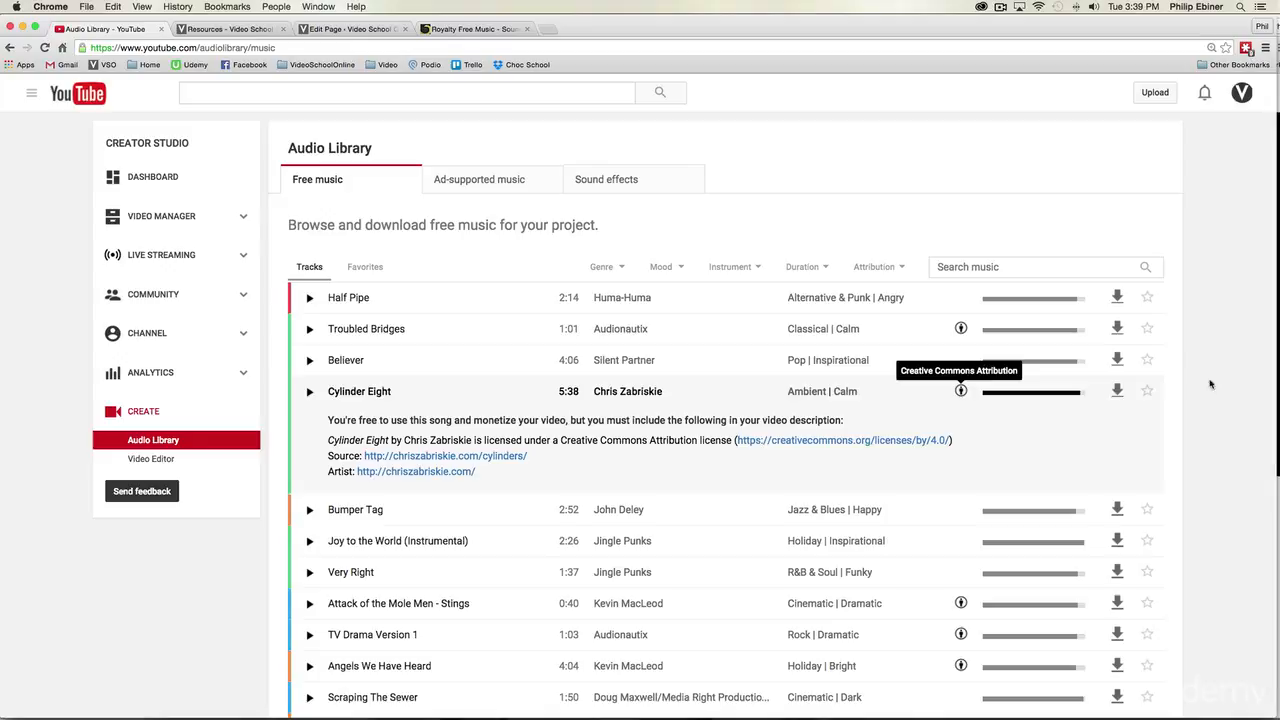
pyautogui.moveTo(871, 395)
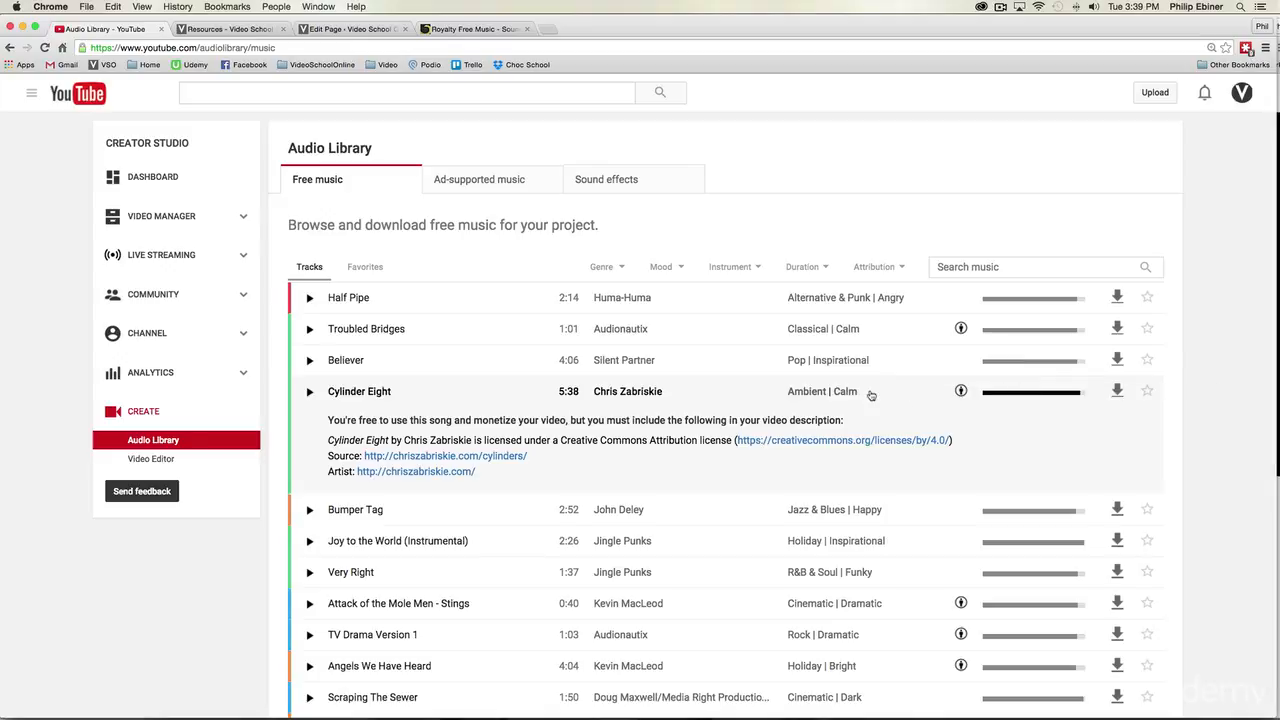